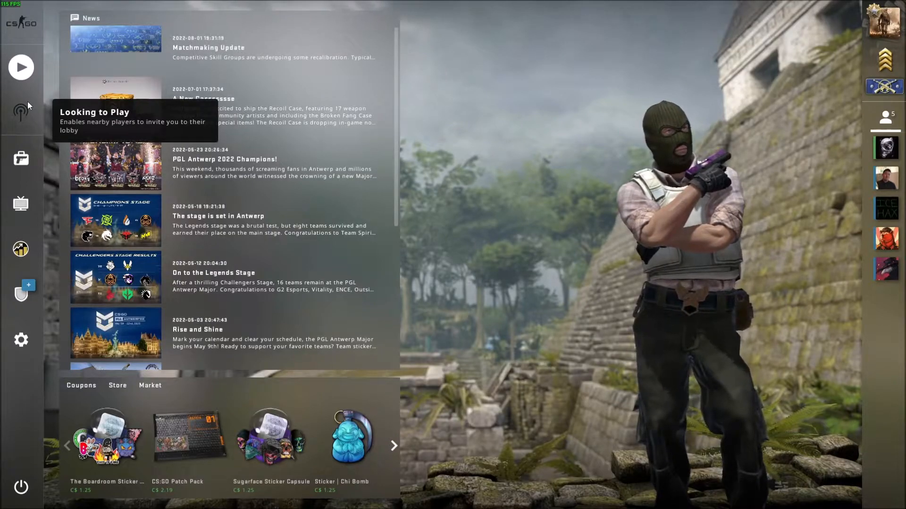
{"action": "mouse_move", "coordinate": [54, 132]}
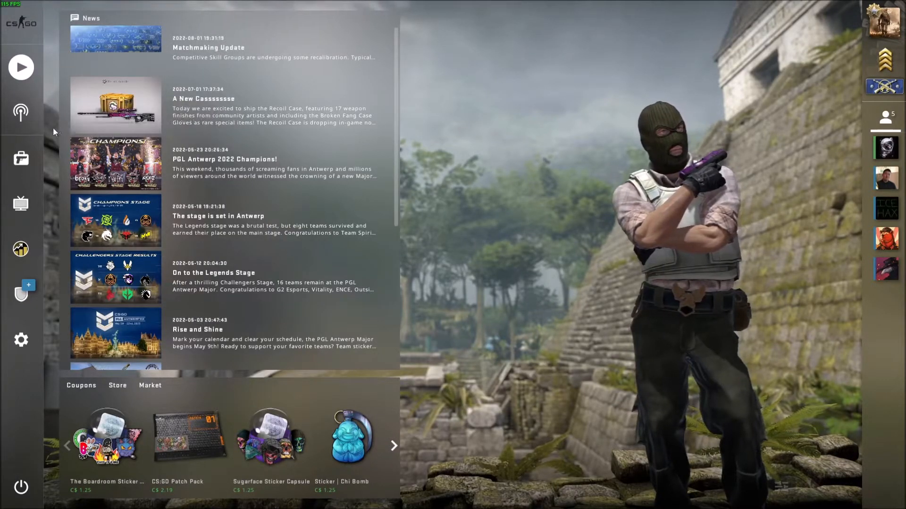
{"action": "mouse_move", "coordinate": [21, 340]}
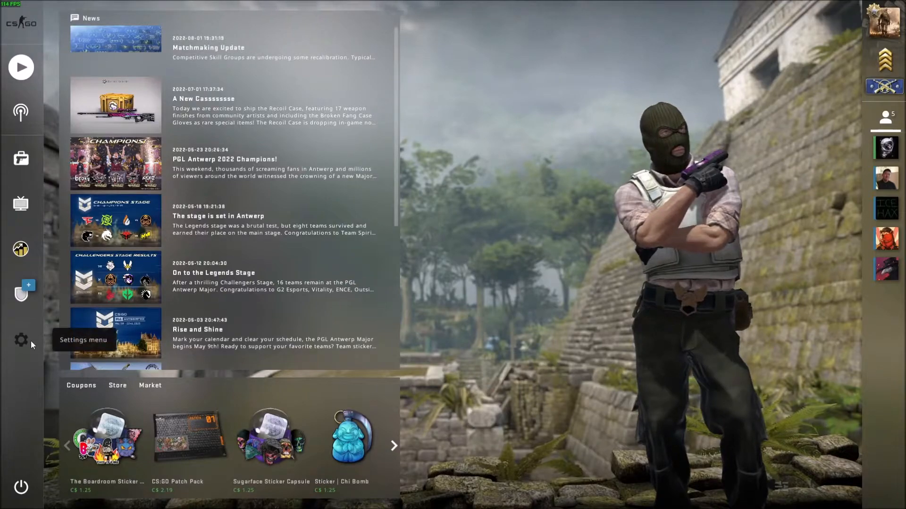
Reach the Video settings showing 1920x1080, with a brief look at Audio on the way
{"action": "left_click", "coordinate": [21, 340]}
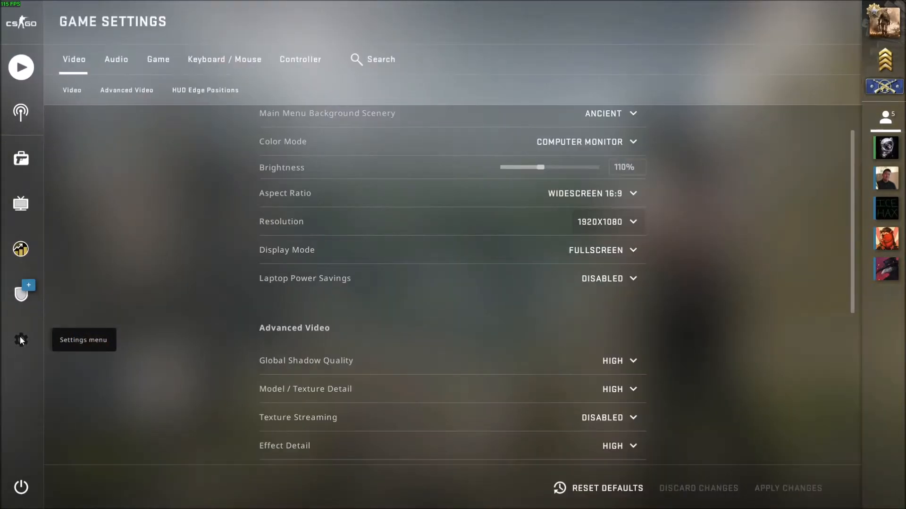
{"action": "left_click", "coordinate": [115, 58]}
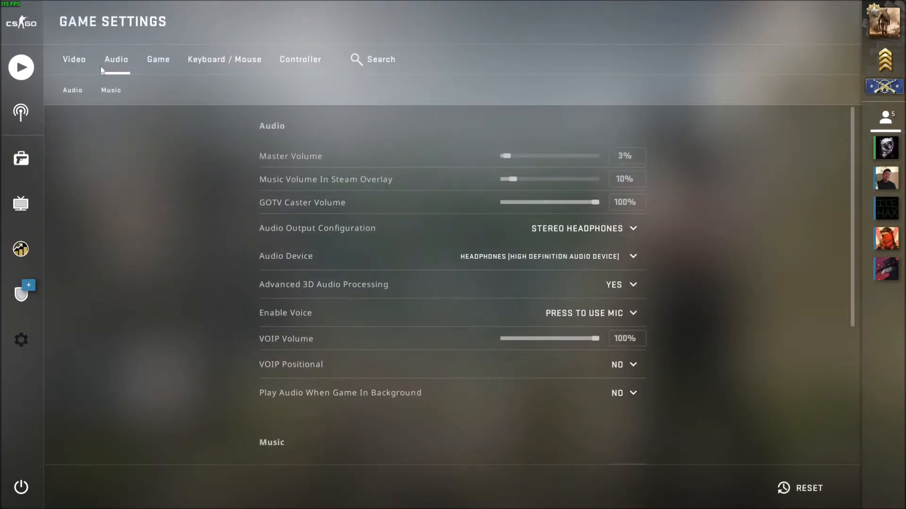
{"action": "left_click", "coordinate": [73, 58]}
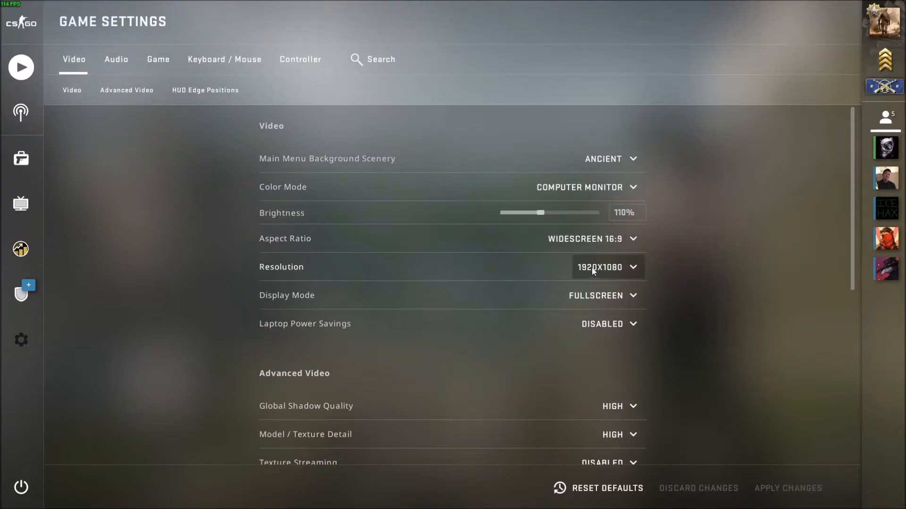
{"action": "mouse_move", "coordinate": [592, 274]}
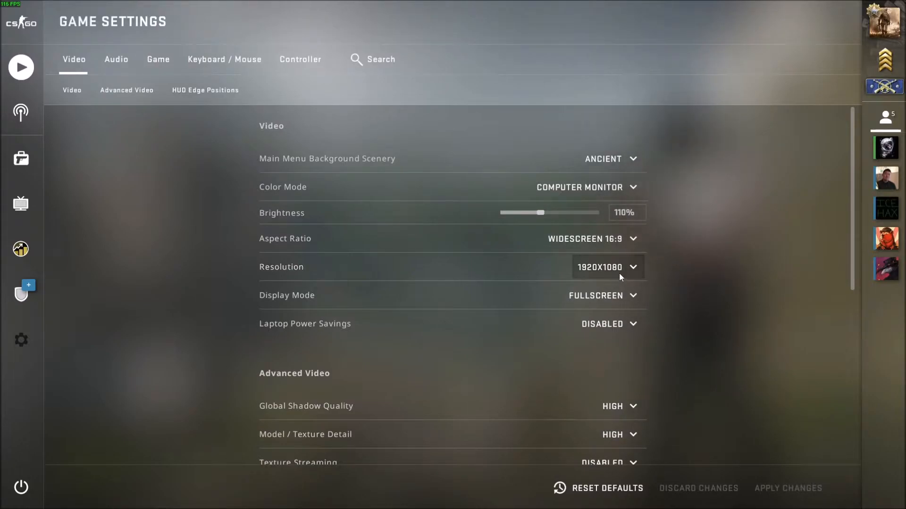
Show the Resolution choices ranging from 1176x664 up to 1920x1080
{"action": "left_click", "coordinate": [607, 267]}
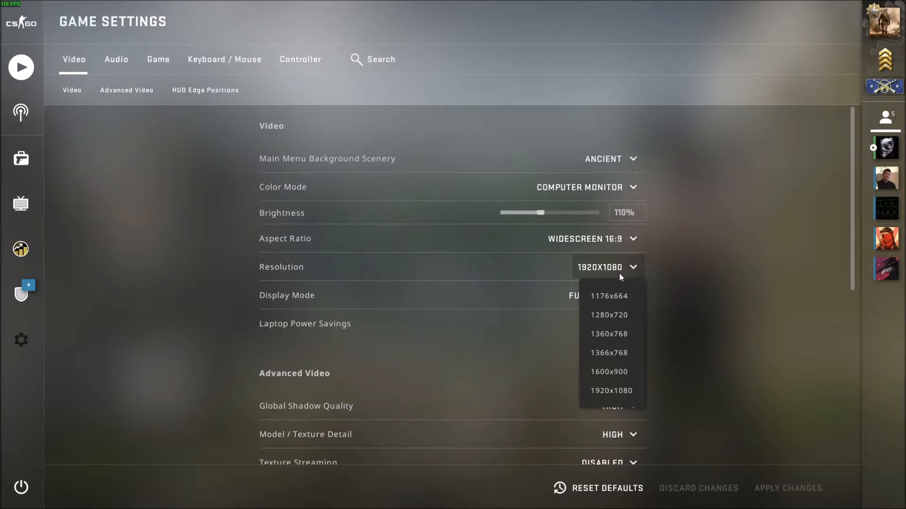
{"action": "mouse_move", "coordinate": [606, 318]}
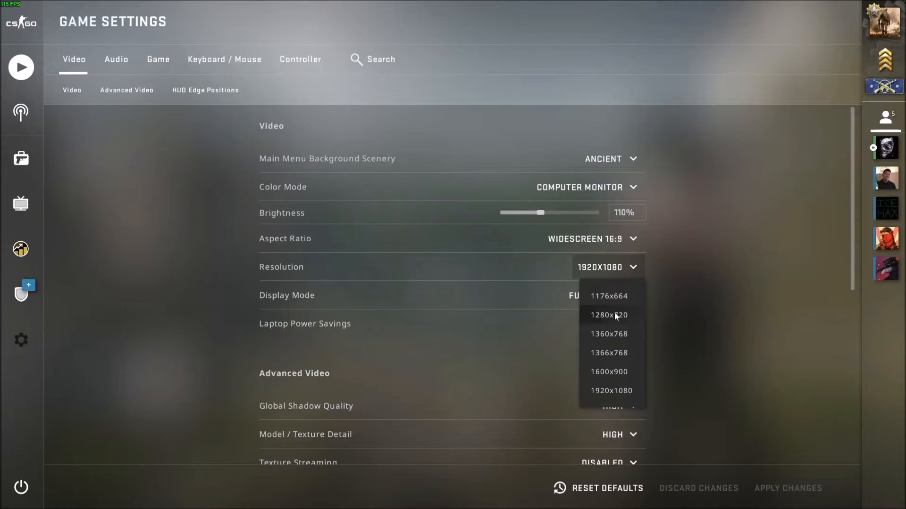
{"action": "mouse_move", "coordinate": [615, 397]}
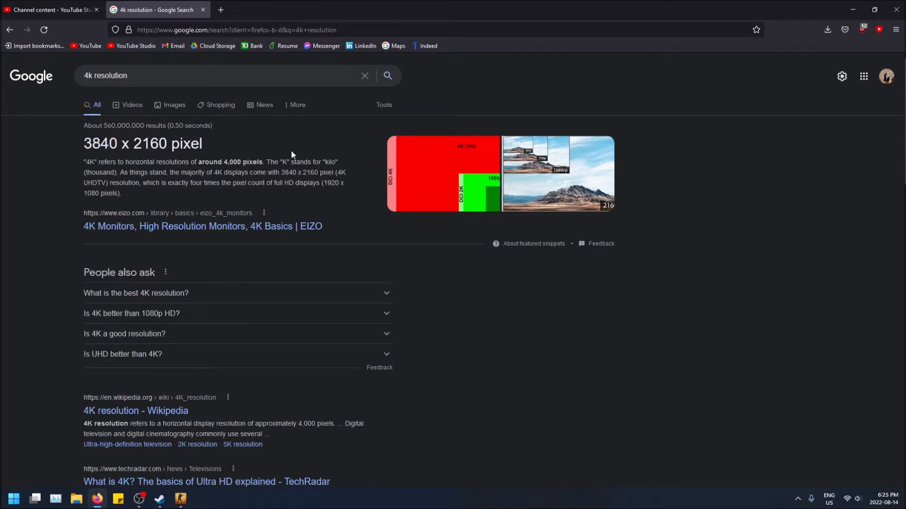
View the Google comparison image showing 4K means 3840 x 2160 pixels
{"action": "left_click", "coordinate": [459, 191]}
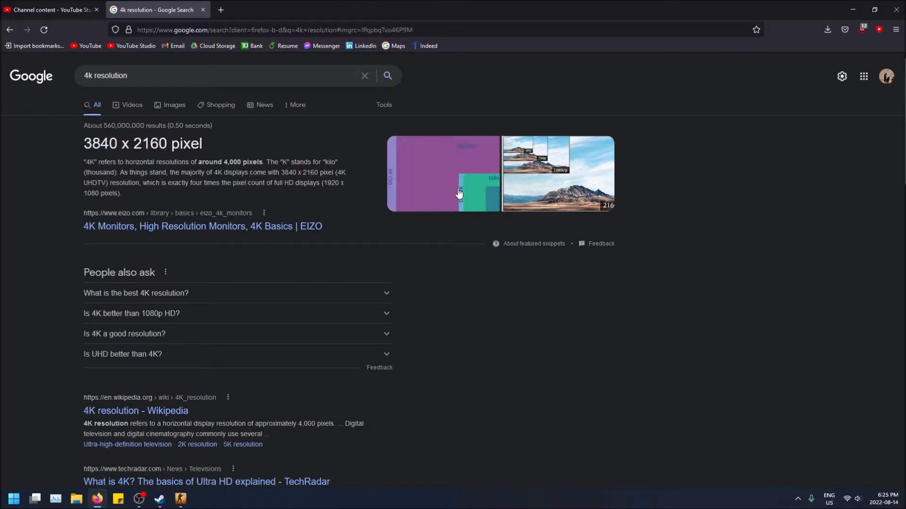
{"action": "left_click", "coordinate": [459, 192]}
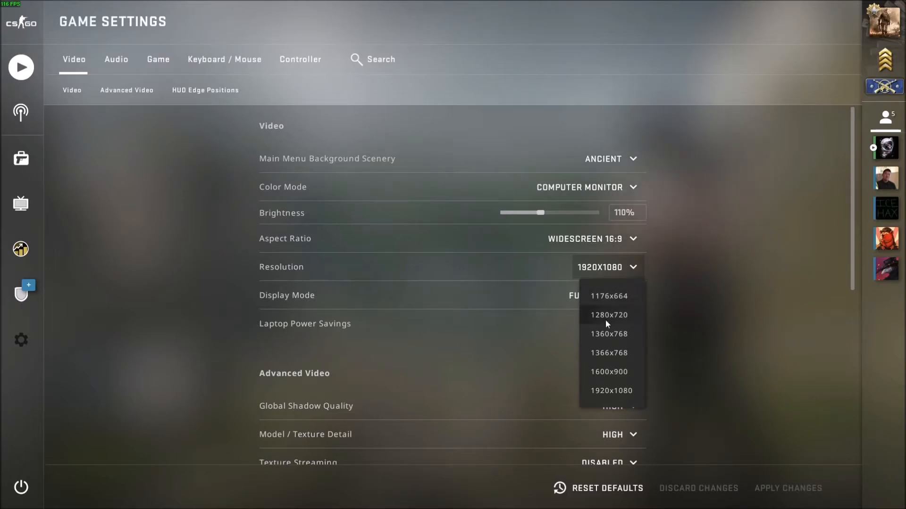
{"action": "mouse_move", "coordinate": [609, 318]}
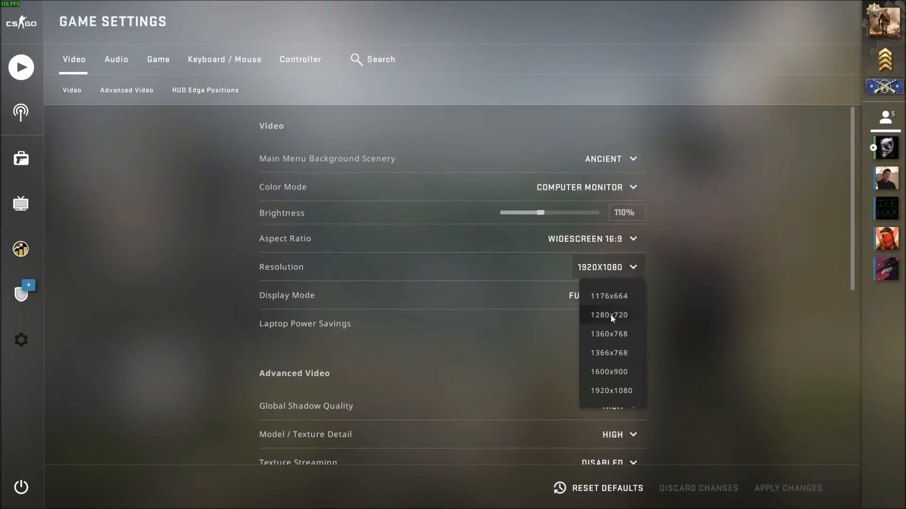
Change the resolution to 1280x720 and apply it
{"action": "left_click", "coordinate": [608, 315]}
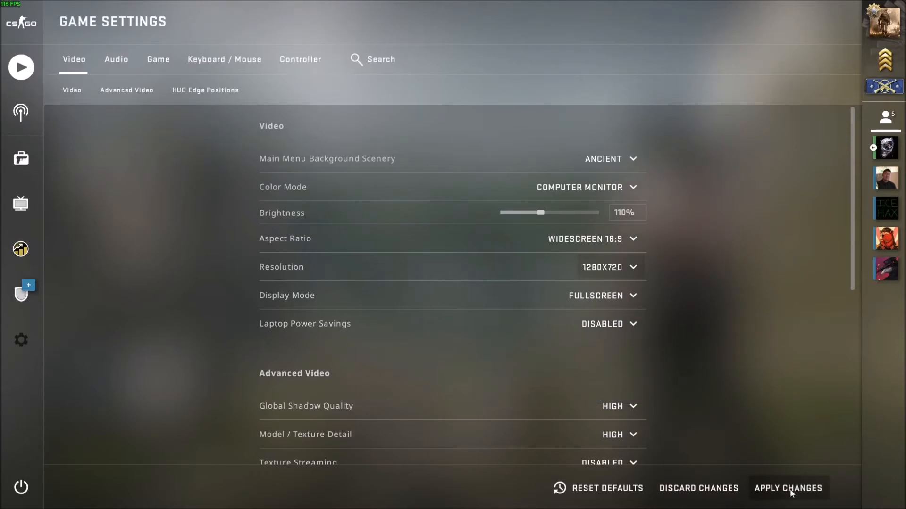
{"action": "left_click", "coordinate": [788, 488]}
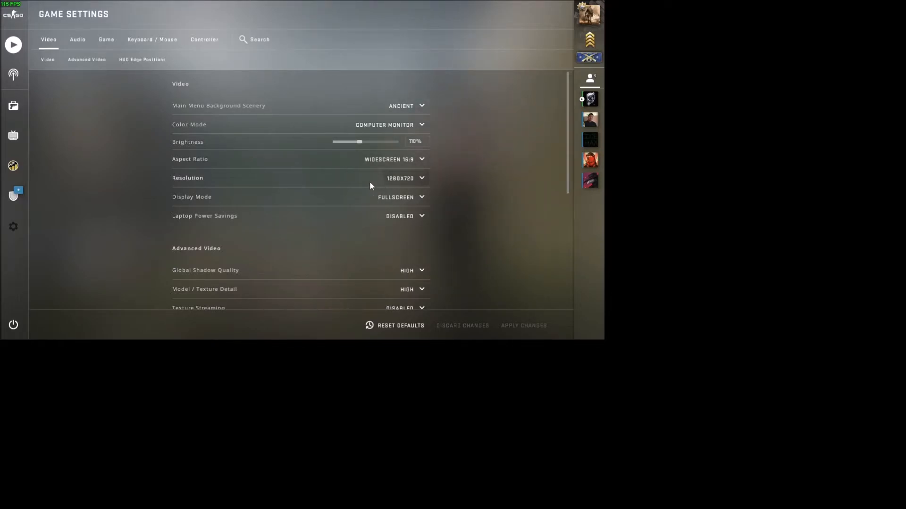
View the item inventory at the new 1280x720 resolution
{"action": "scroll", "scroll_direction": "down", "scroll_amount": 3}
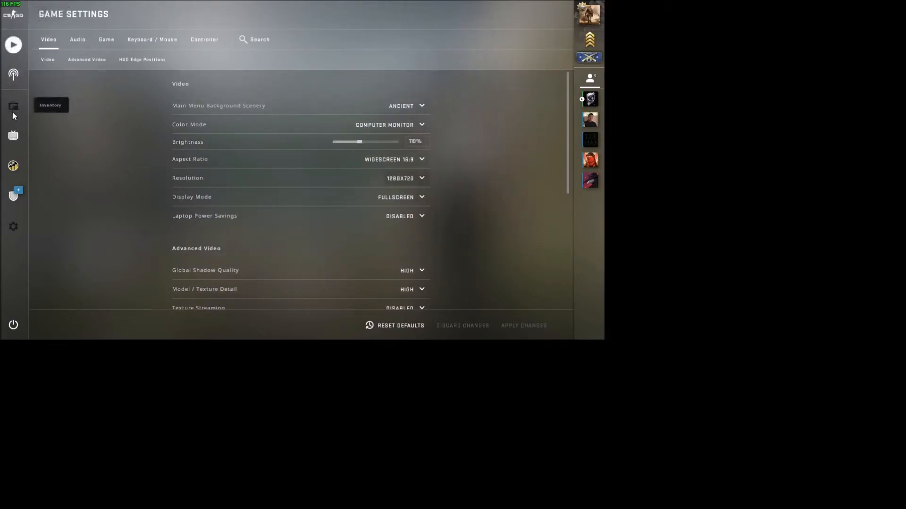
{"action": "left_click", "coordinate": [12, 105]}
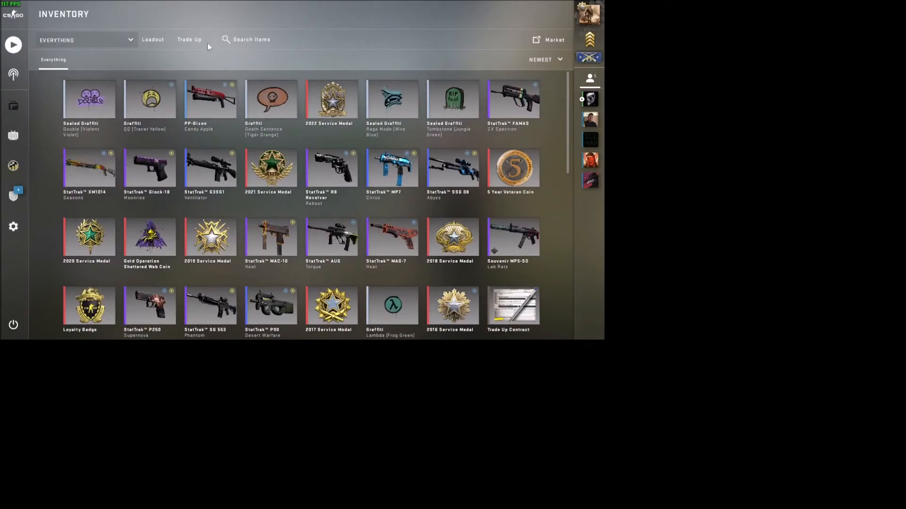
{"action": "mouse_move", "coordinate": [12, 134]}
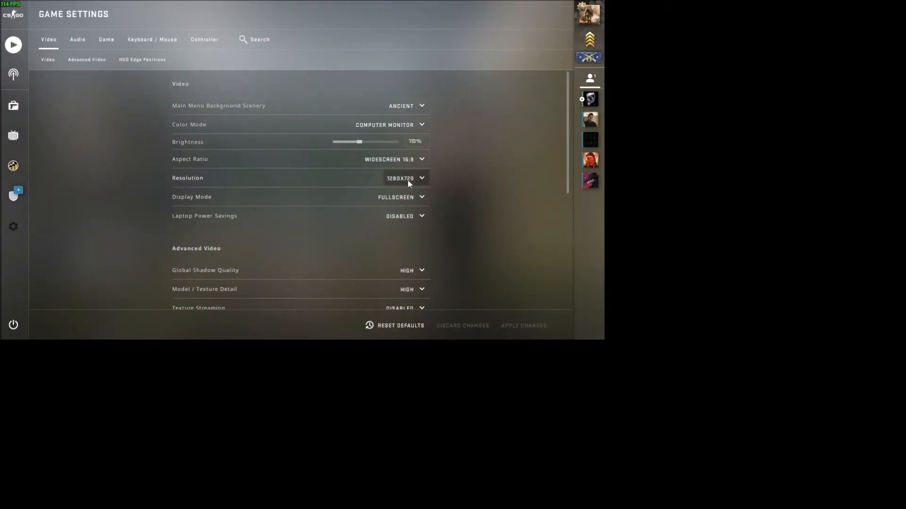
Change the resolution from 1280x720 to 1360x768
{"action": "left_click", "coordinate": [404, 178]}
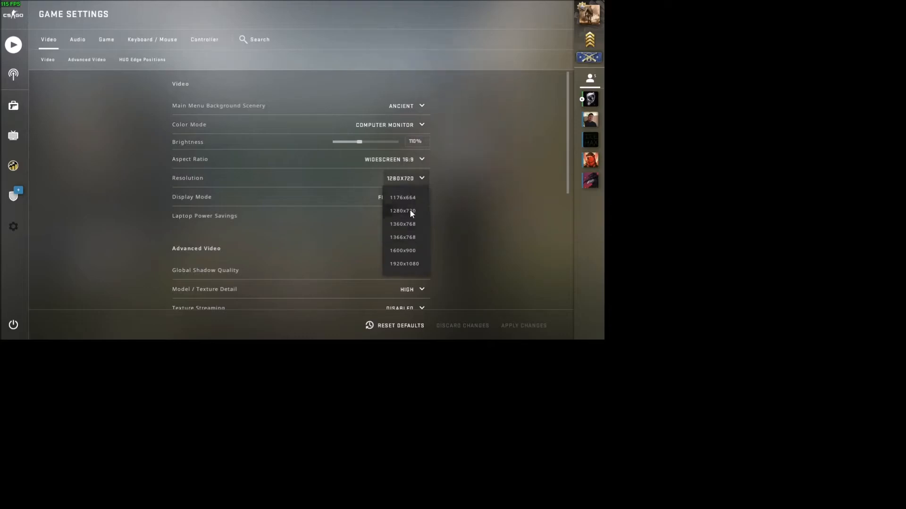
{"action": "mouse_move", "coordinate": [390, 280]}
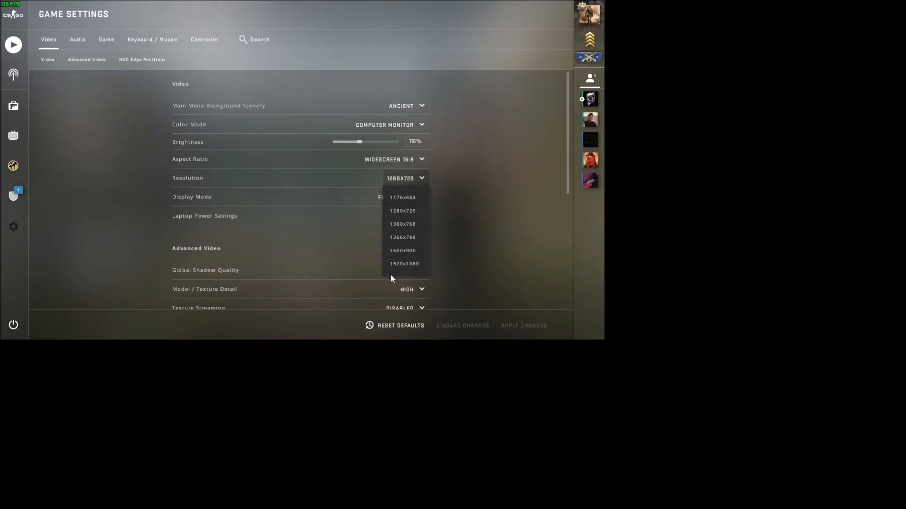
{"action": "mouse_move", "coordinate": [400, 233]}
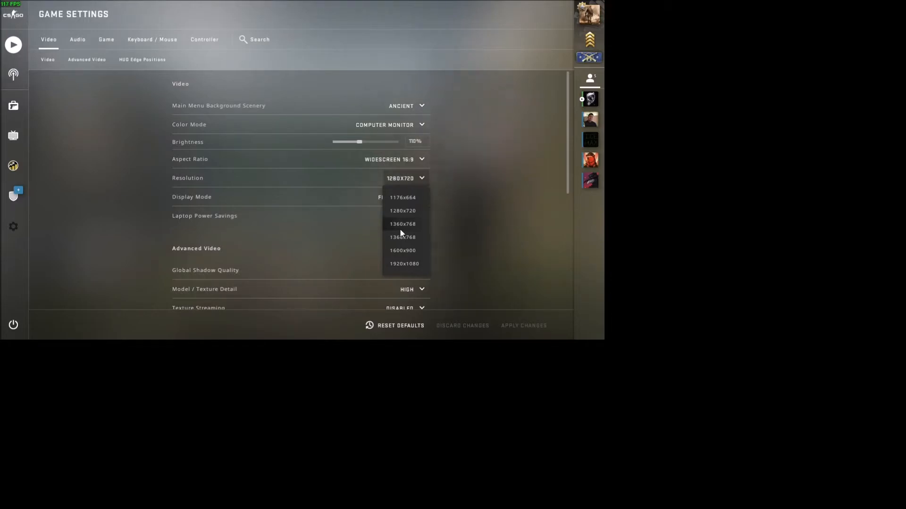
{"action": "mouse_move", "coordinate": [405, 202]}
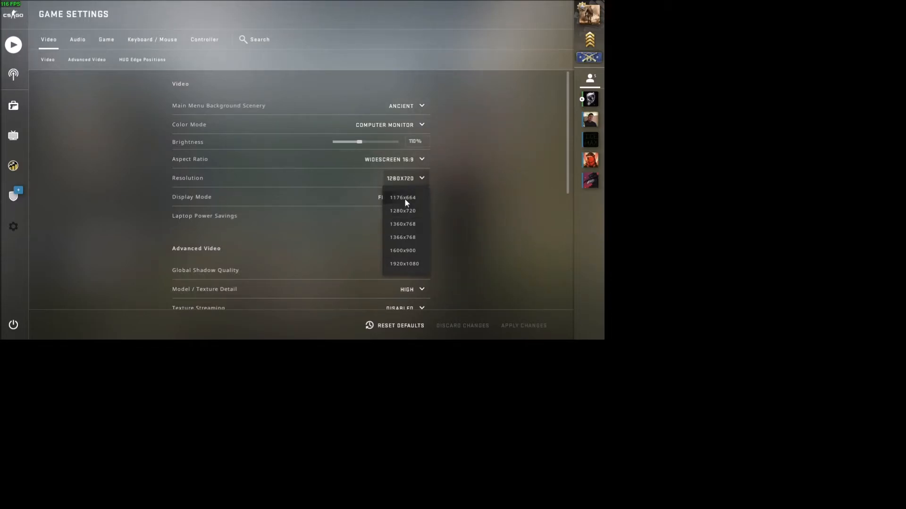
{"action": "left_click", "coordinate": [402, 225]}
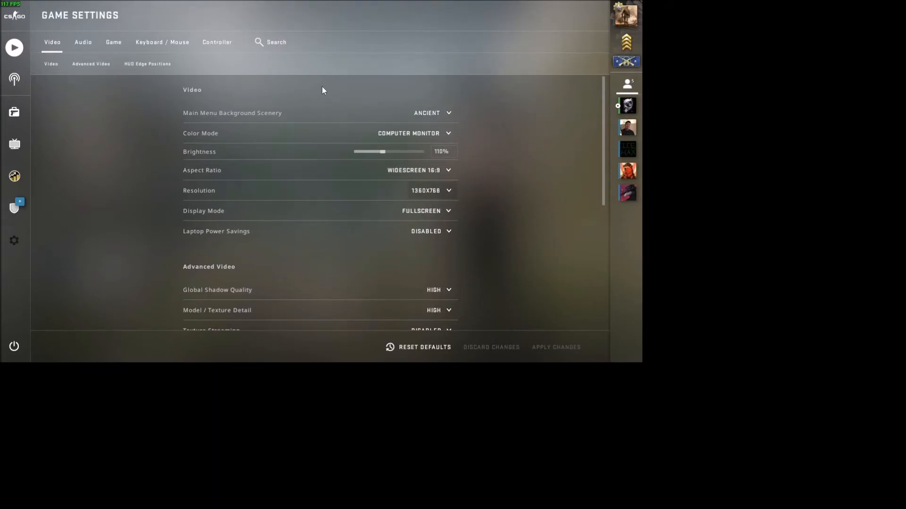
Set the resolution back to the full 1920x1080
{"action": "left_click", "coordinate": [431, 190]}
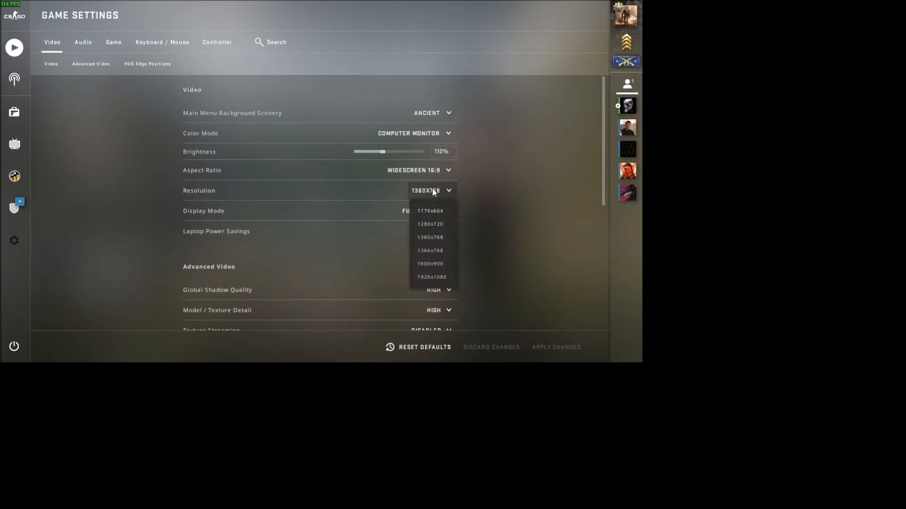
{"action": "left_click", "coordinate": [431, 277]}
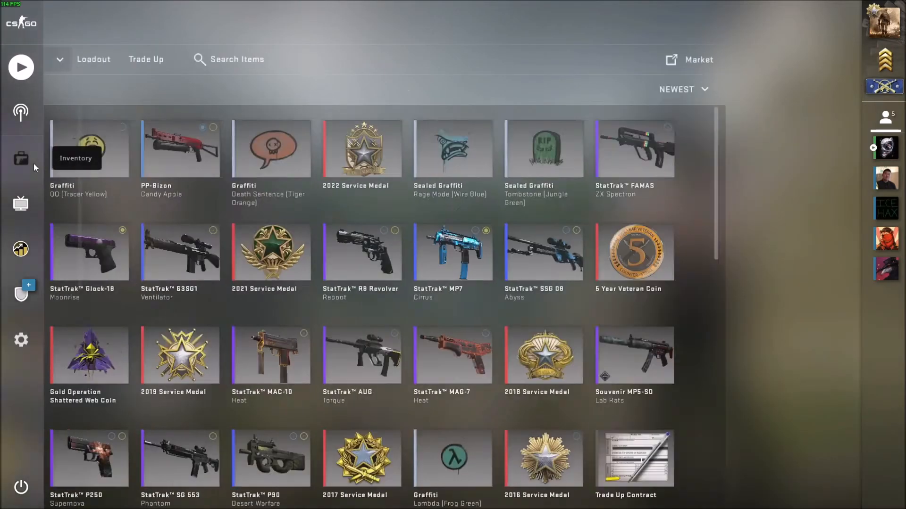
Visit the item inventory, then return to the game settings at 1920x1080
{"action": "left_click", "coordinate": [22, 158]}
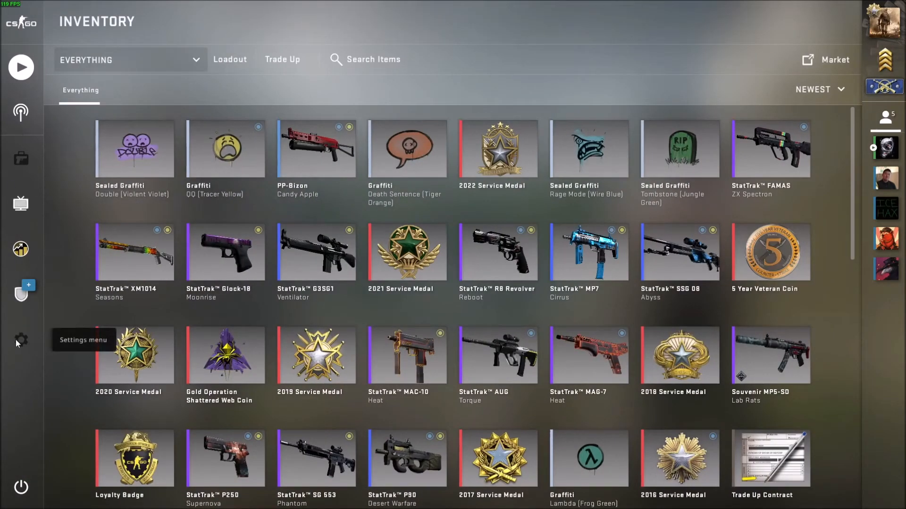
{"action": "left_click", "coordinate": [21, 340]}
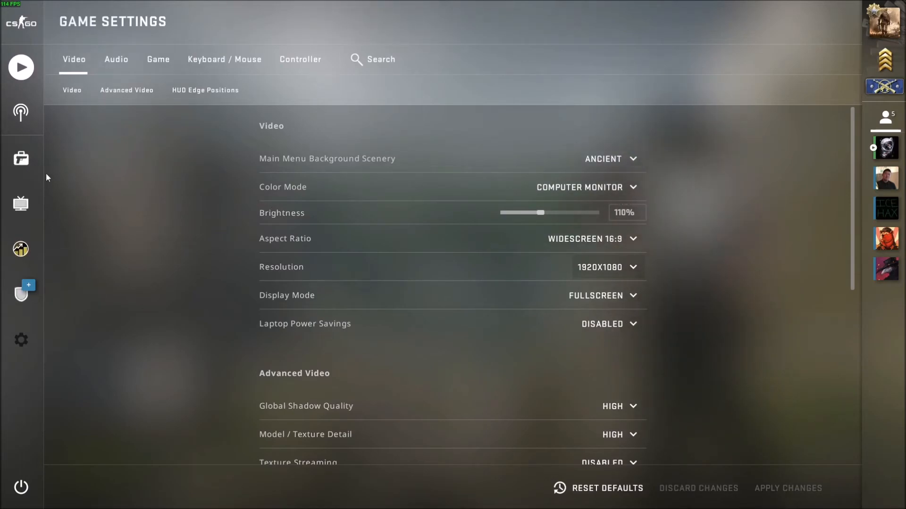
{"action": "mouse_move", "coordinate": [22, 159]}
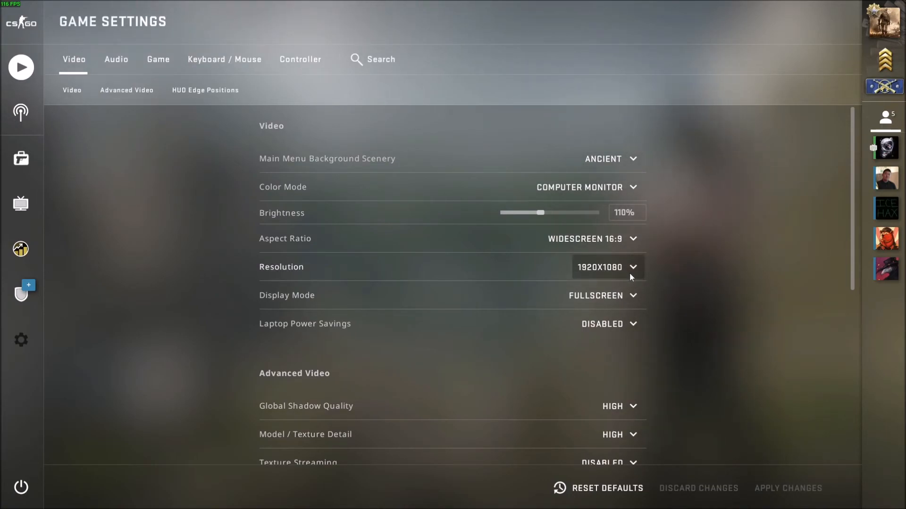
Show the Resolution choices again, with 1920x1080 still current
{"action": "left_click", "coordinate": [607, 267]}
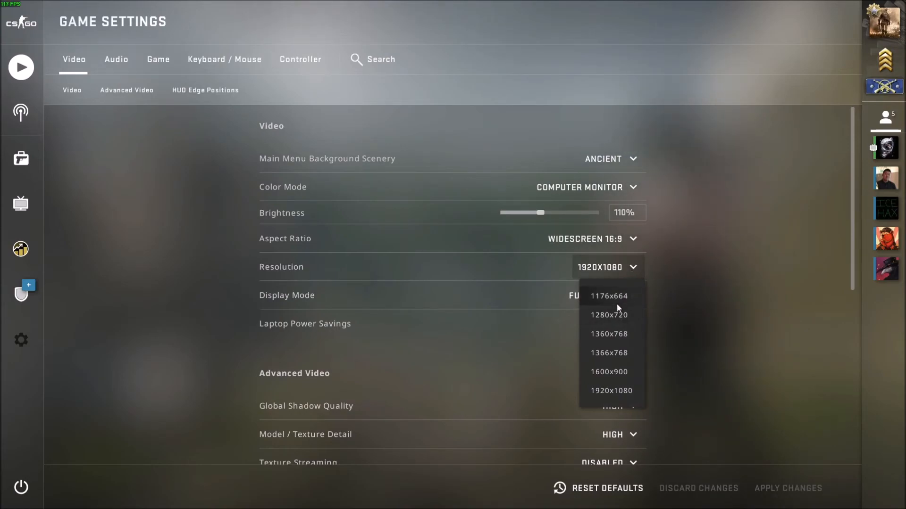
{"action": "mouse_move", "coordinate": [541, 123]}
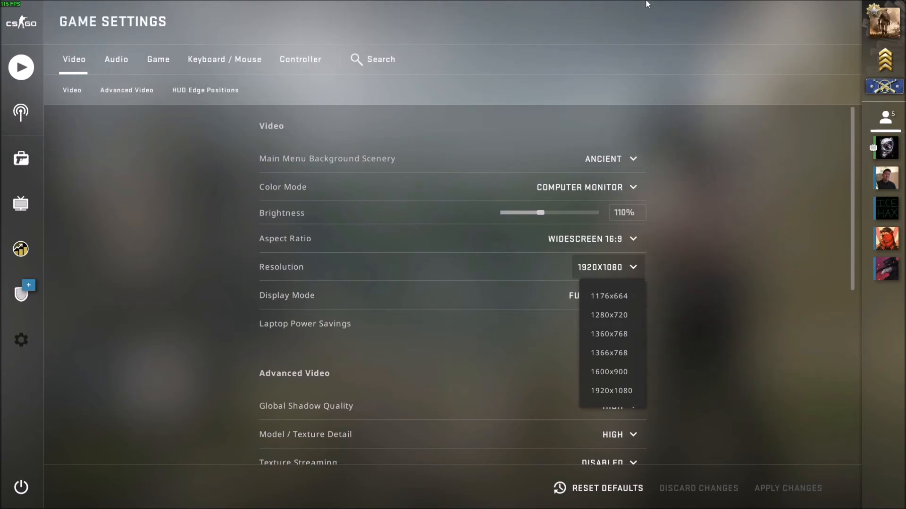
{"action": "mouse_move", "coordinate": [612, 322]}
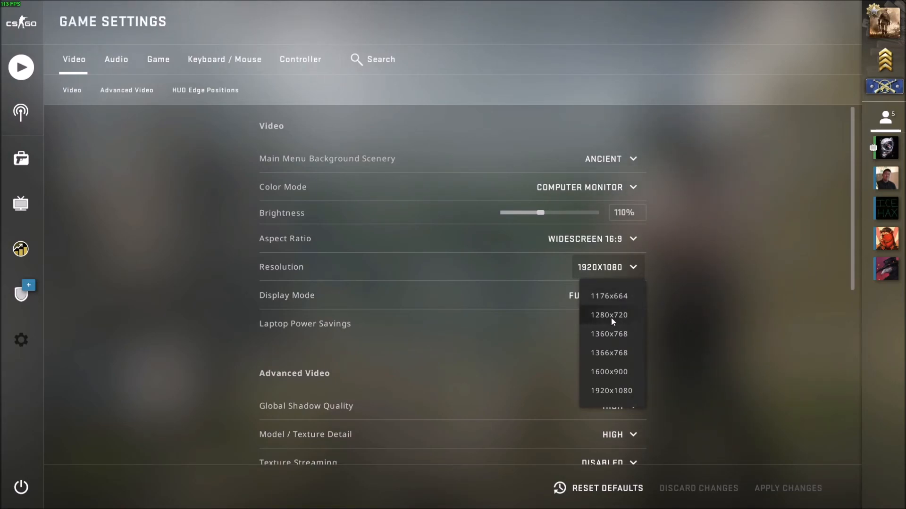
{"action": "mouse_move", "coordinate": [720, 299]}
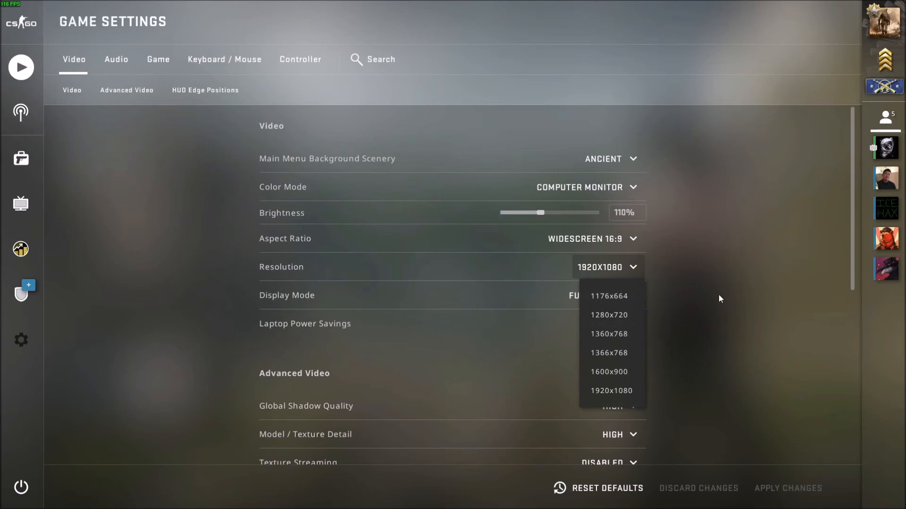
{"action": "mouse_move", "coordinate": [715, 312]}
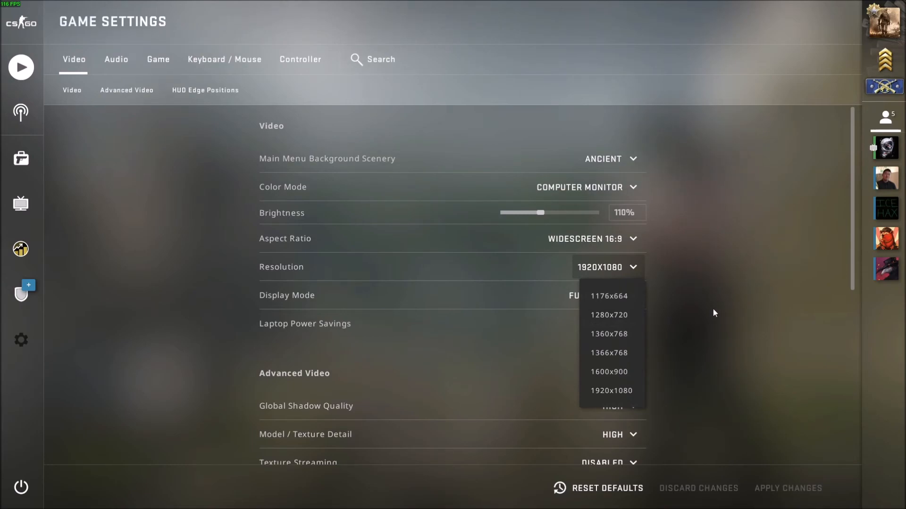